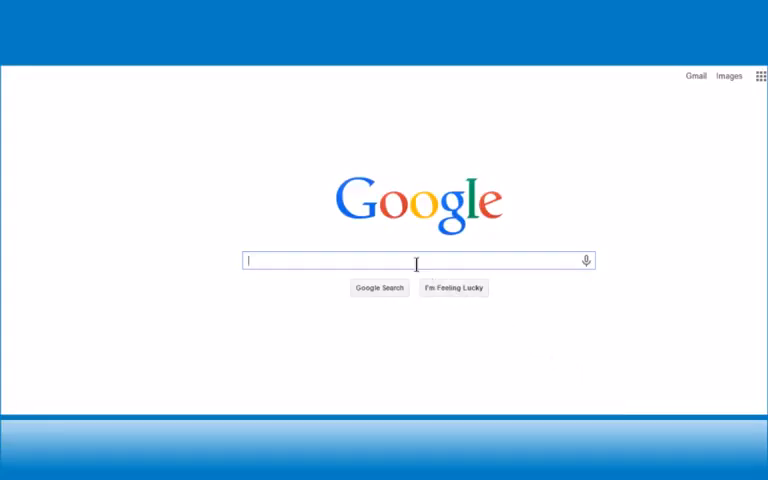
# Step: Enter the Google search query "painter in st paul"
pyautogui.write('paintel')
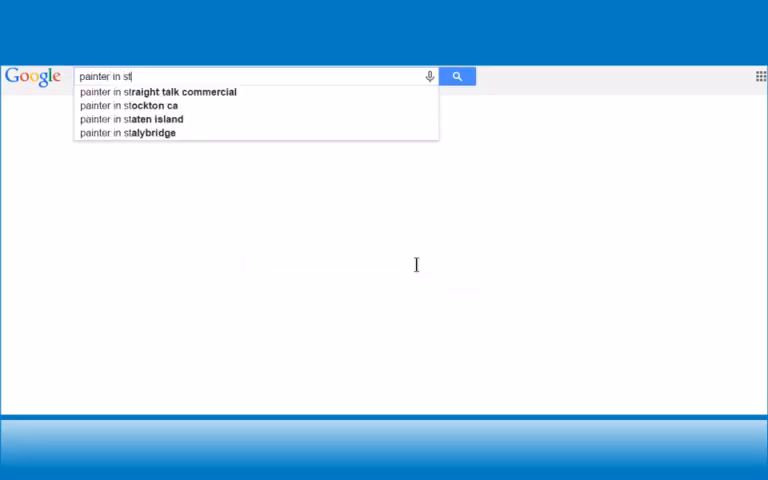
pyautogui.write('paul')
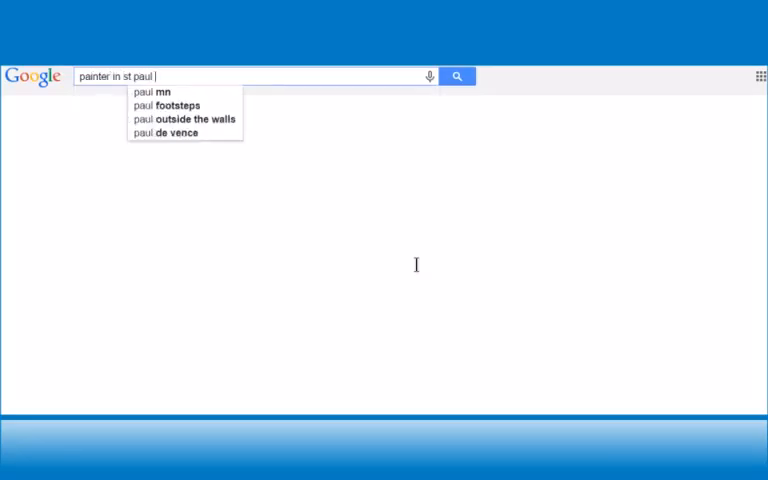
# Step: Run the search and reach the local results for painters in St Paul
pyautogui.click(163, 91)
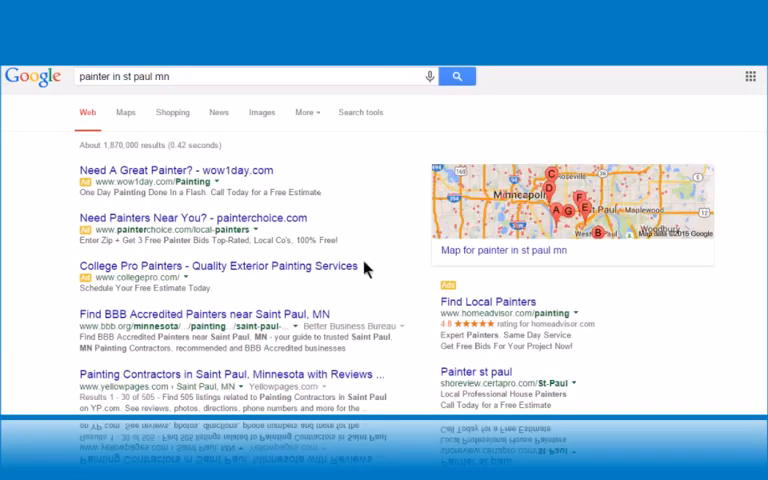
pyautogui.scroll(-3)
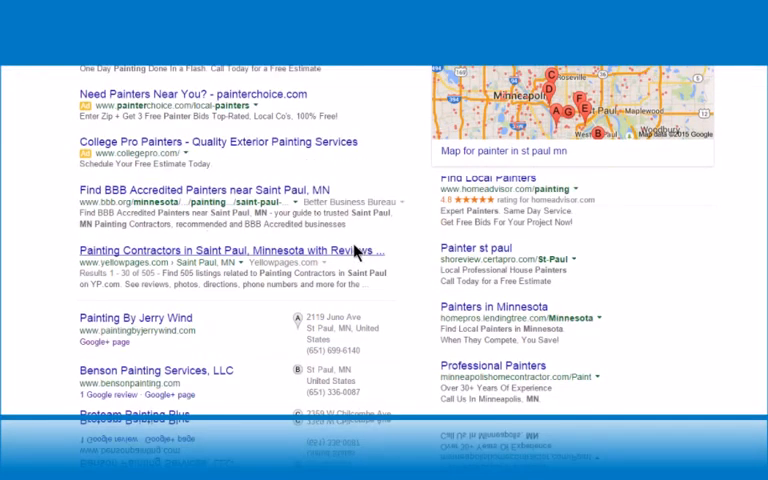
pyautogui.scroll(-3)
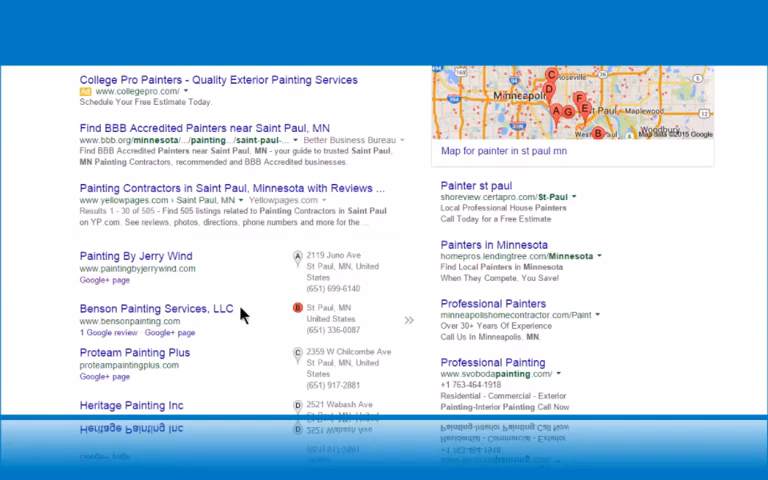
# Step: Show Benson Painting Services, LLC and go to its Google+ page
pyautogui.click(143, 307)
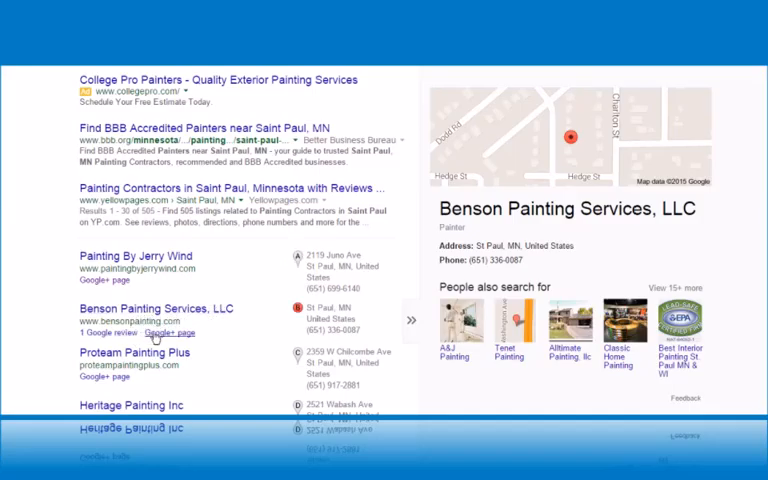
pyautogui.click(135, 256)
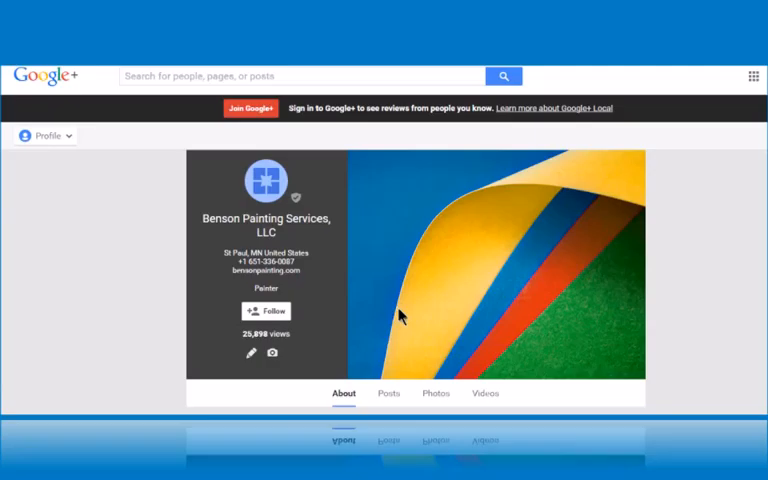
# Step: Scroll to the contact information, 1-review summary and photos section
pyautogui.scroll(-3)
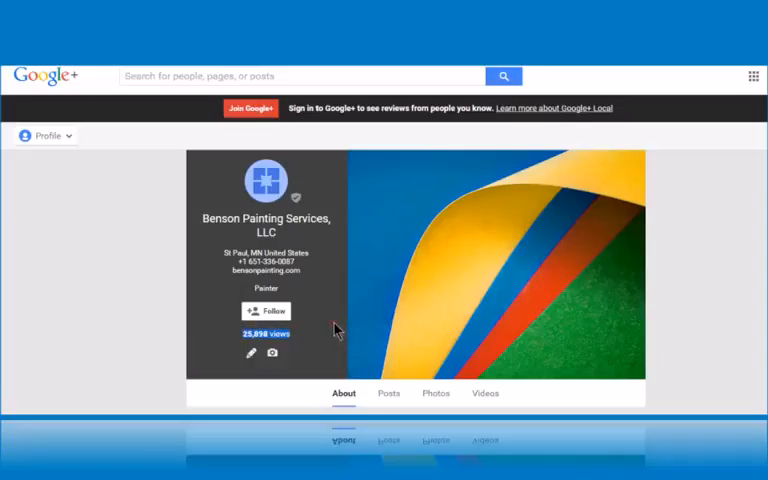
pyautogui.scroll(-3)
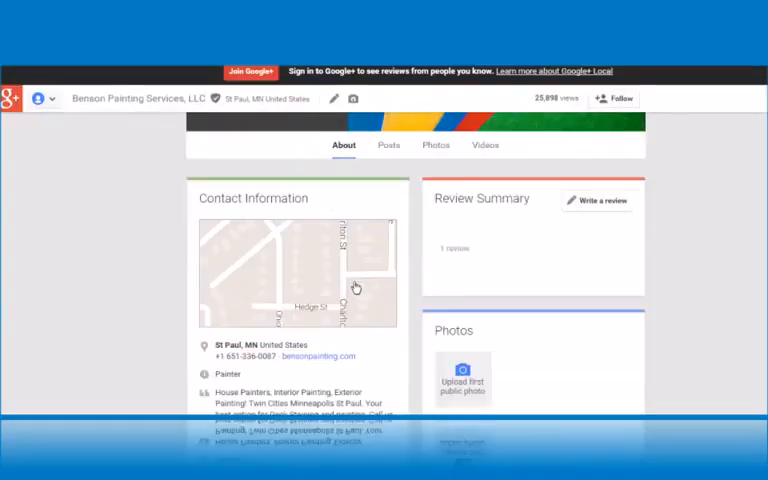
# Step: Scroll back to the profile header showing 25,898 views
pyautogui.scroll(-3)
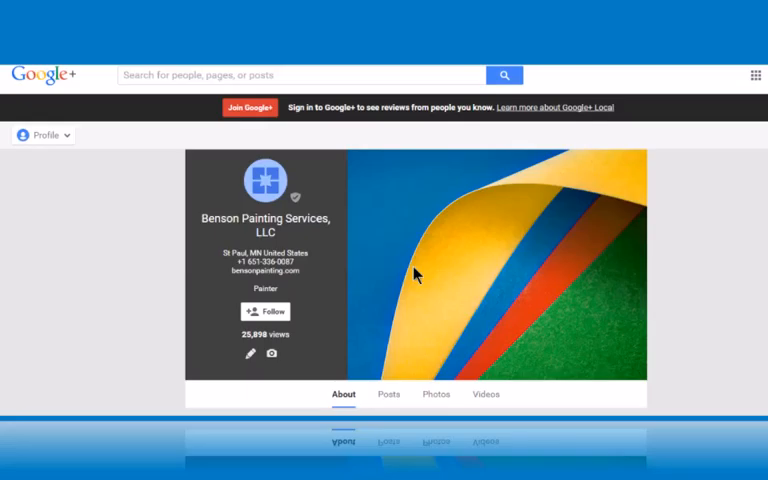
pyautogui.scroll(-3)
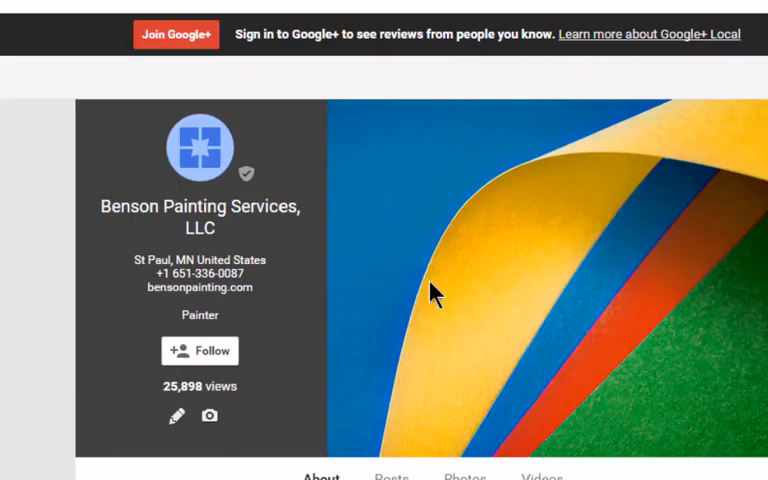